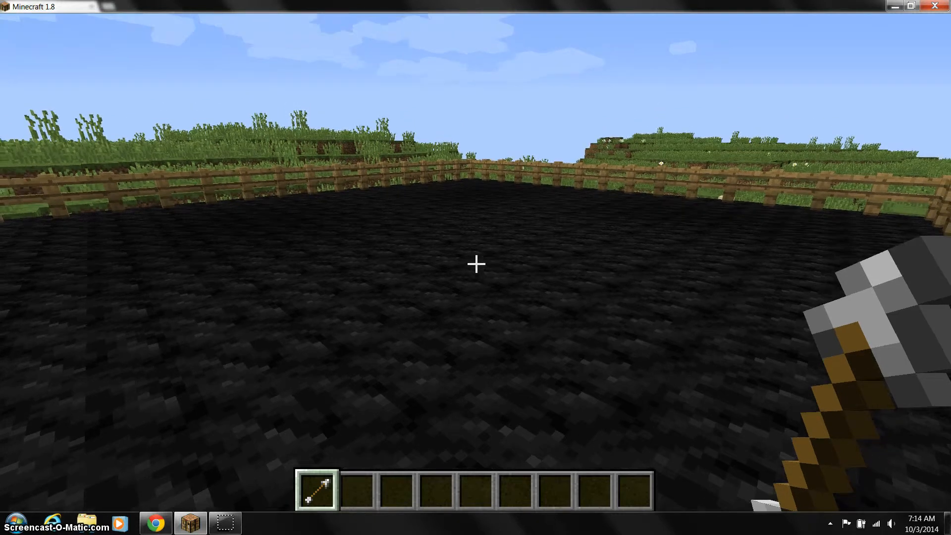
mouse_move(475, 264)
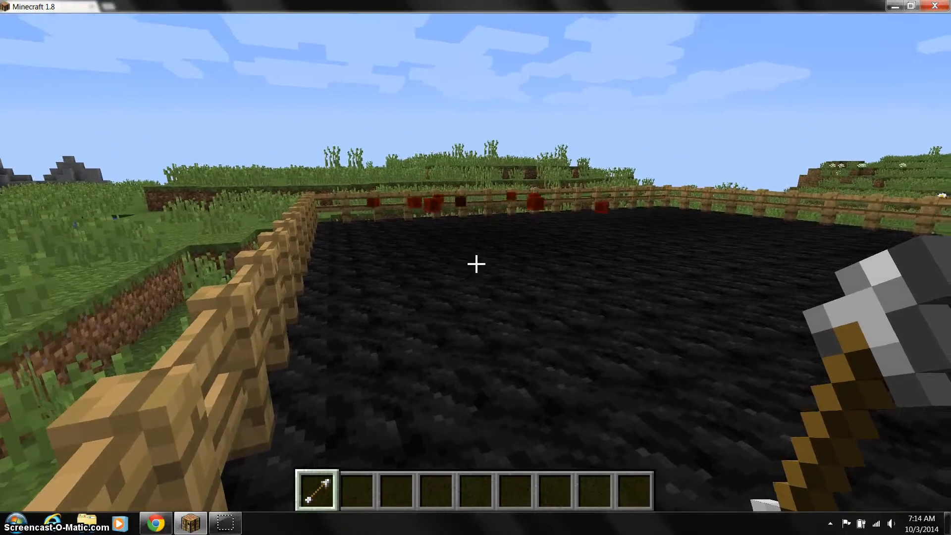
mouse_move(475, 263)
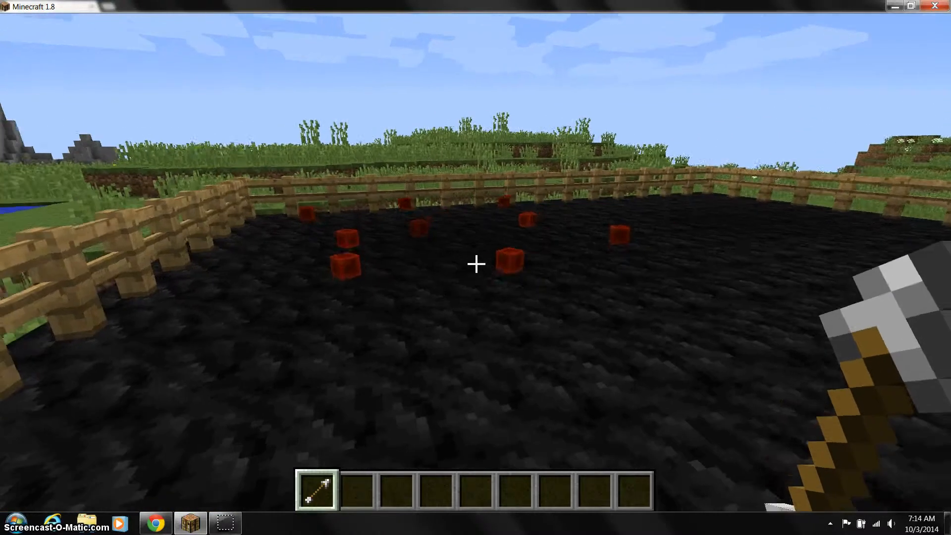
mouse_move(475, 264)
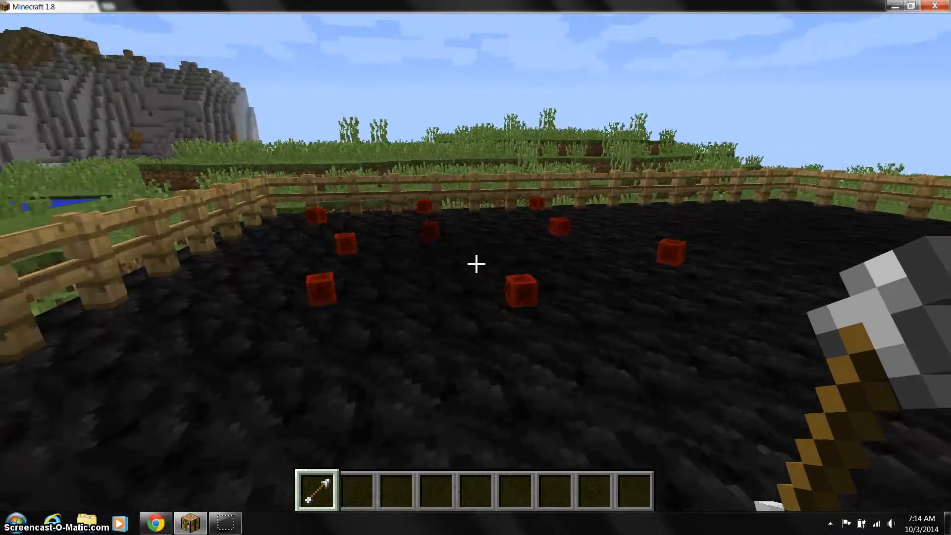
mouse_move(476, 264)
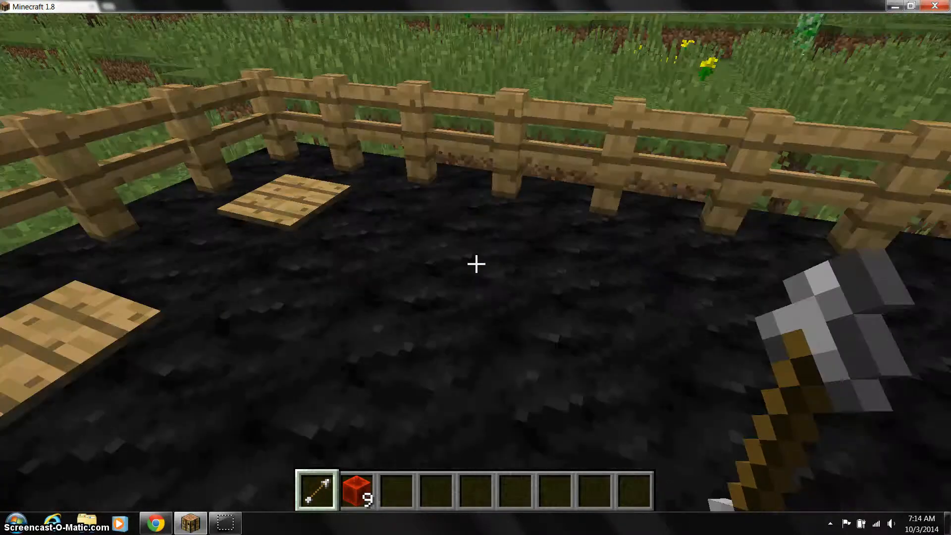
mouse_move(475, 264)
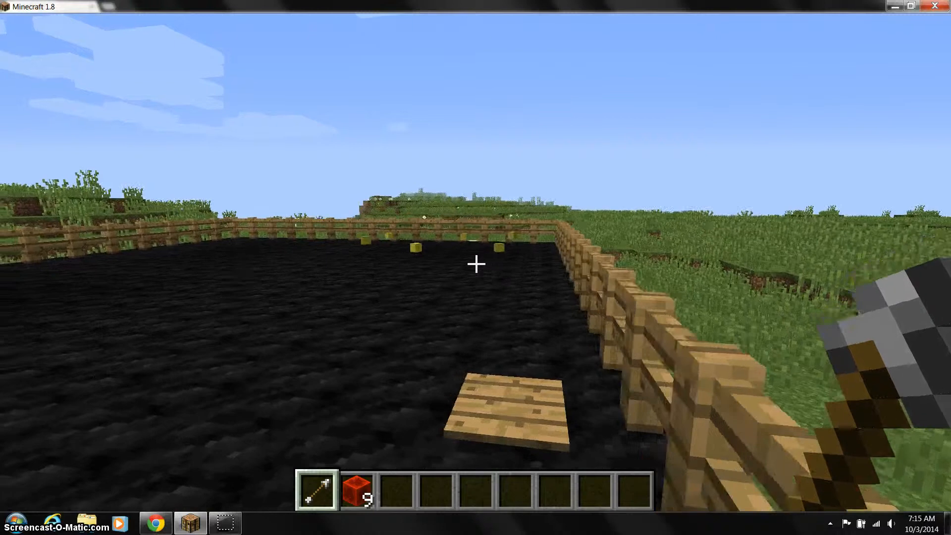
mouse_move(476, 264)
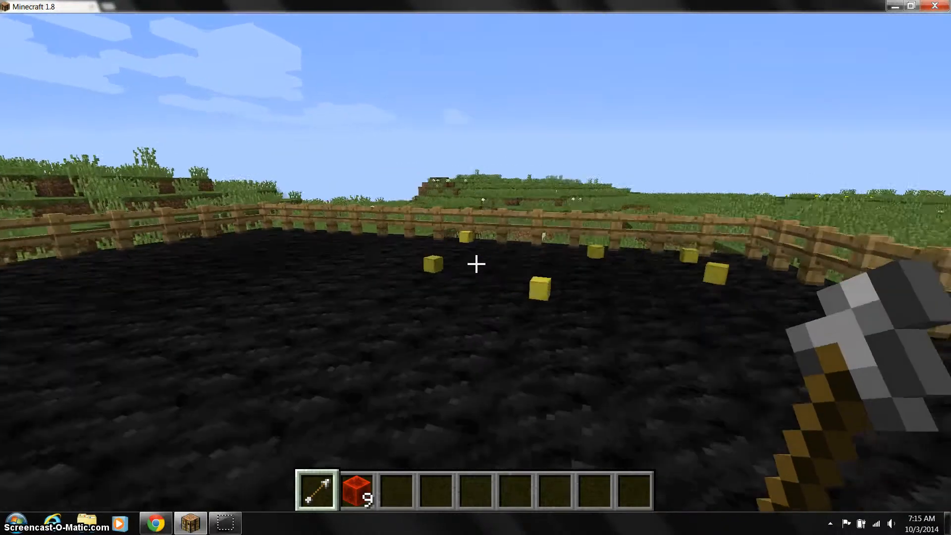
mouse_move(475, 264)
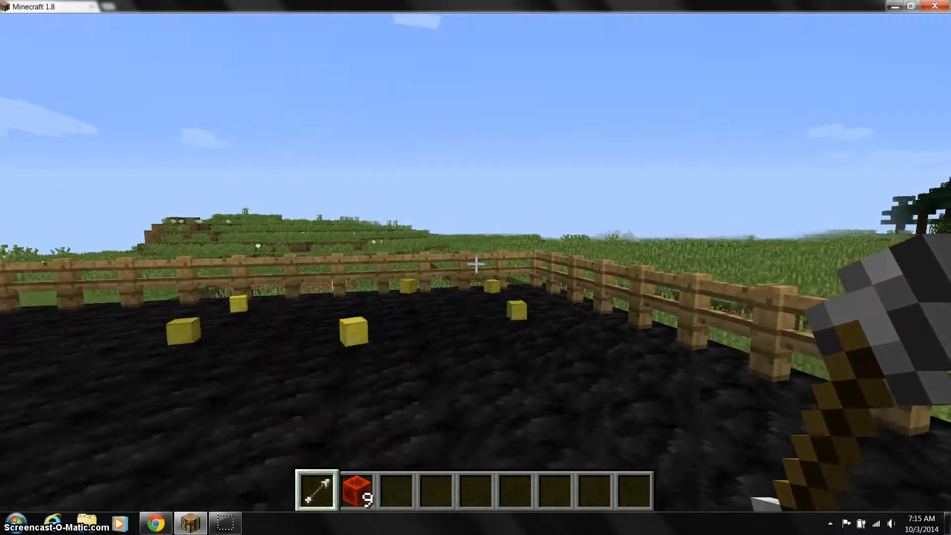
mouse_move(475, 263)
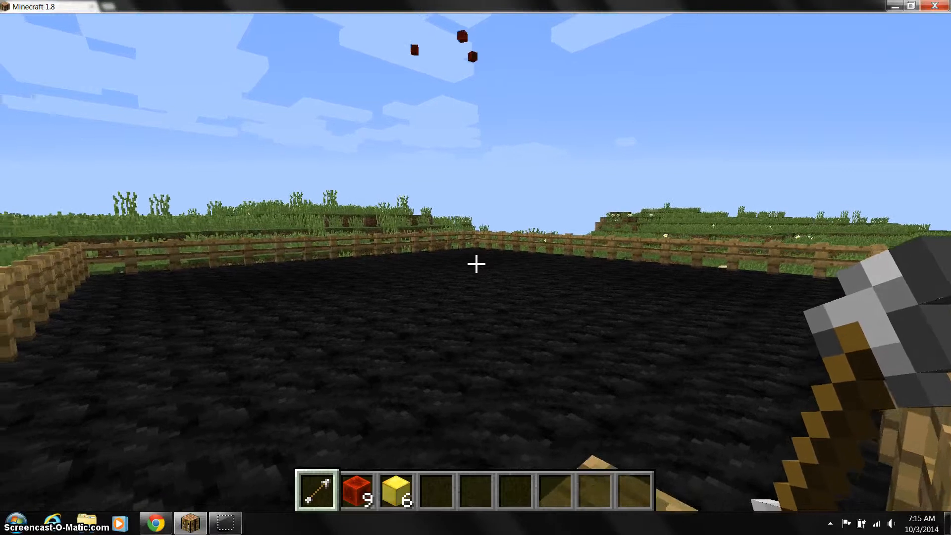
mouse_move(475, 263)
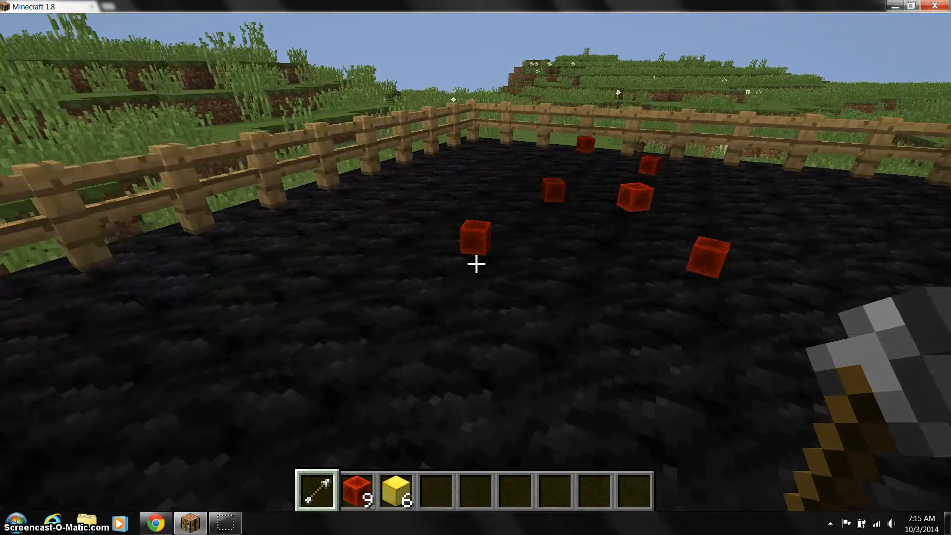
mouse_move(476, 263)
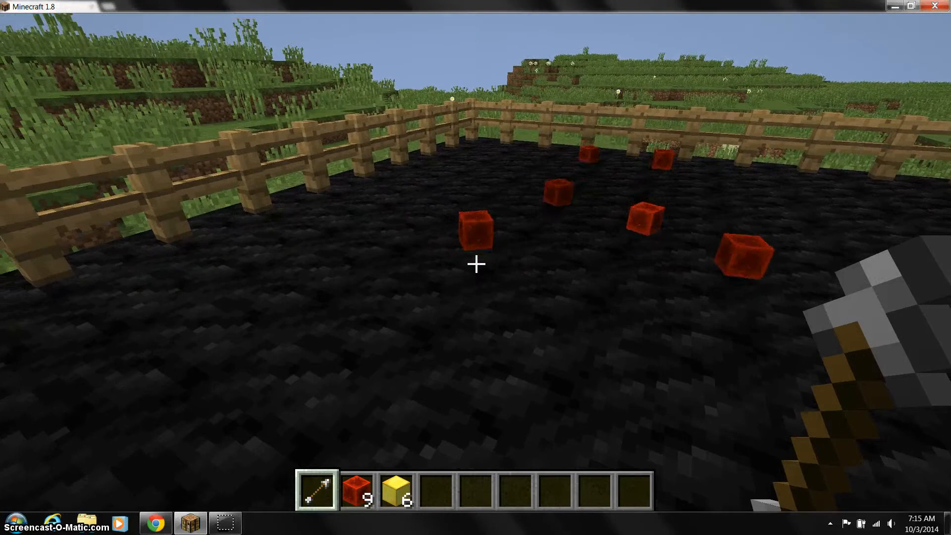
mouse_move(476, 264)
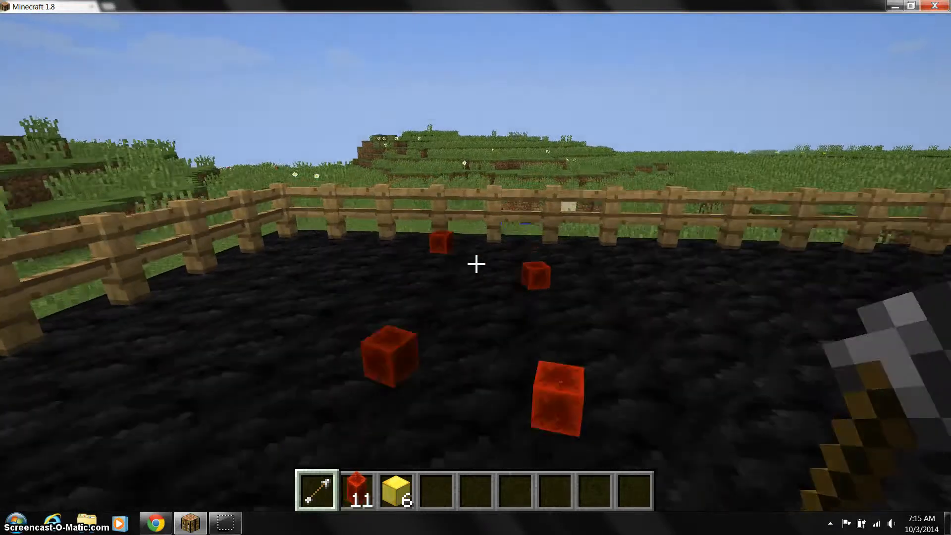
mouse_move(476, 265)
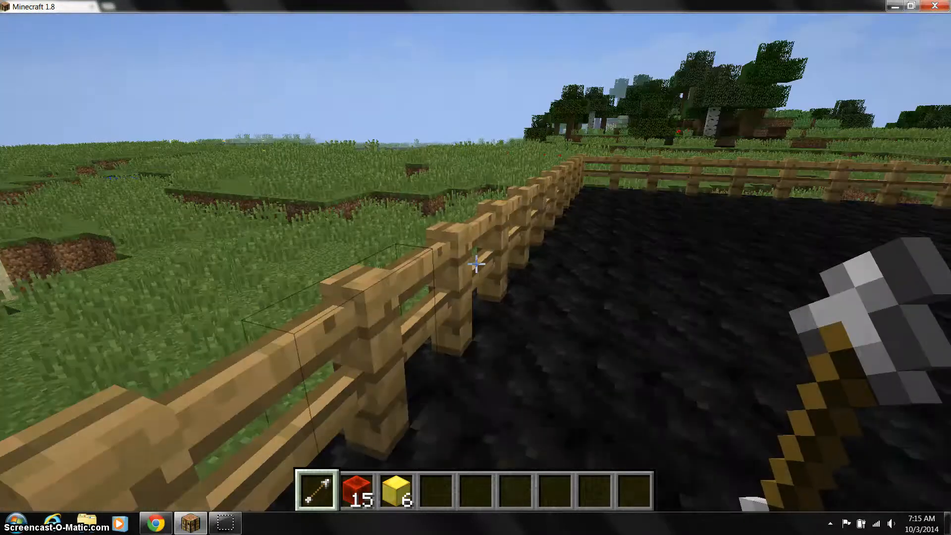
mouse_move(476, 263)
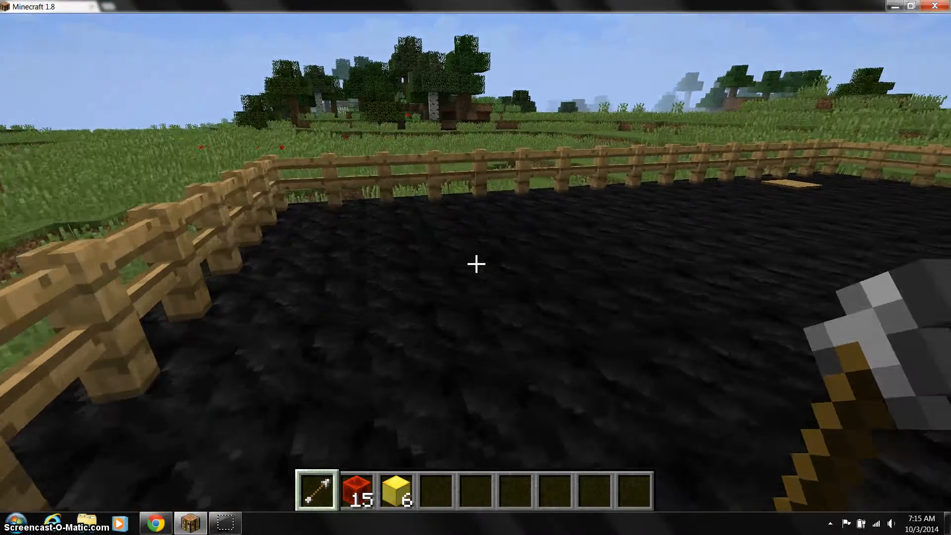